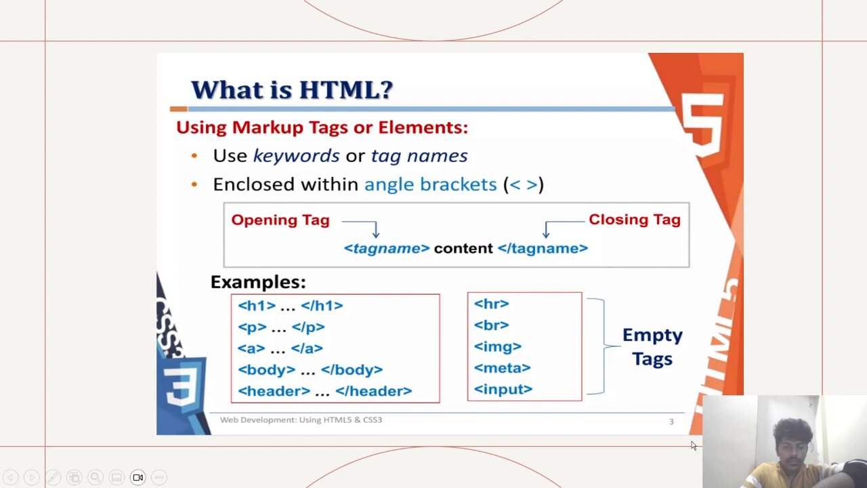
pyautogui.moveTo(33, 460)
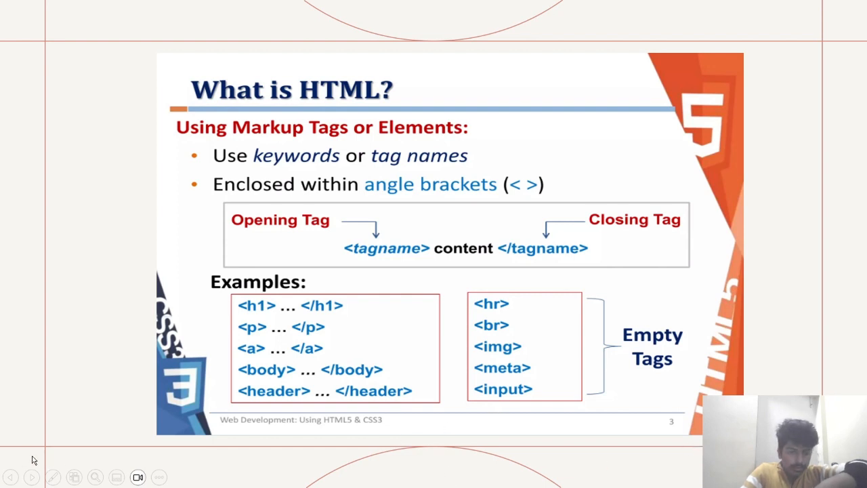
# - Advance the slideshow to slide 7, the DOCTYPE Declaration slide with its XHTML 1.0 Transitional example
pyautogui.click(53, 477)
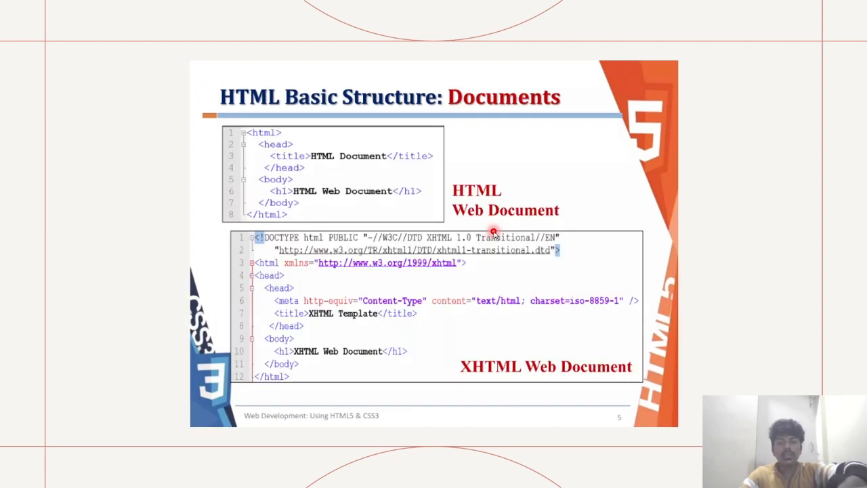
pyautogui.moveTo(323, 94)
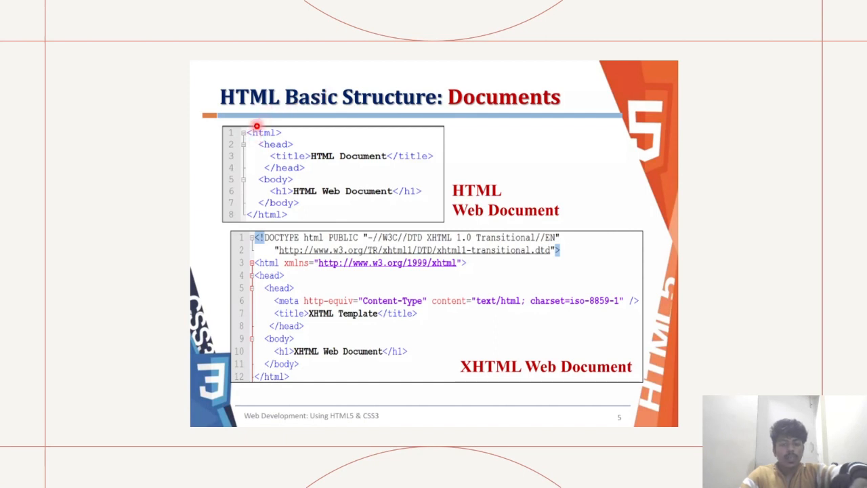
pyautogui.moveTo(267, 159)
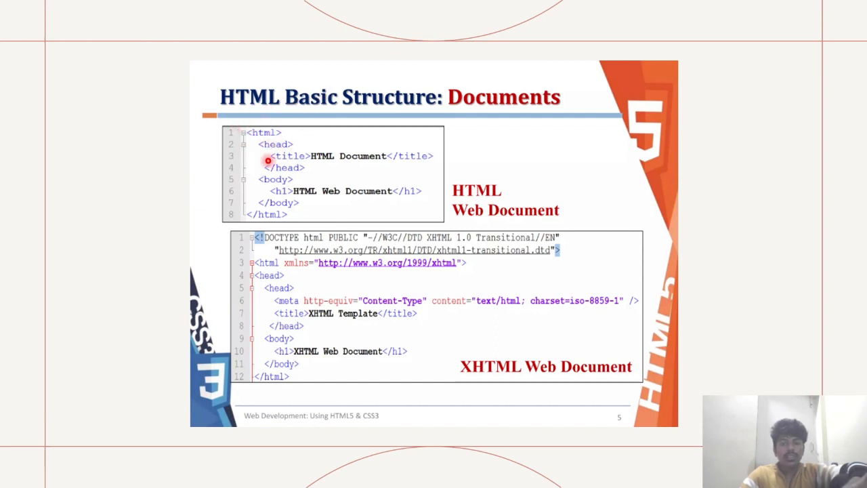
pyautogui.moveTo(295, 133)
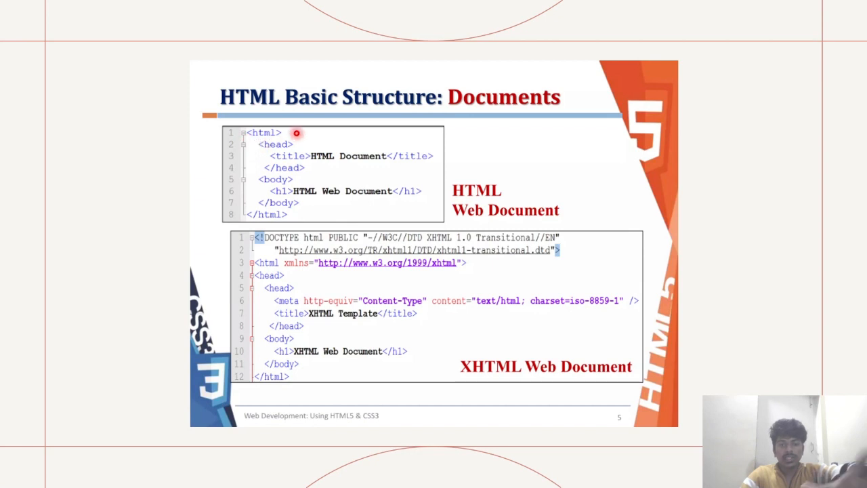
pyautogui.moveTo(267, 154)
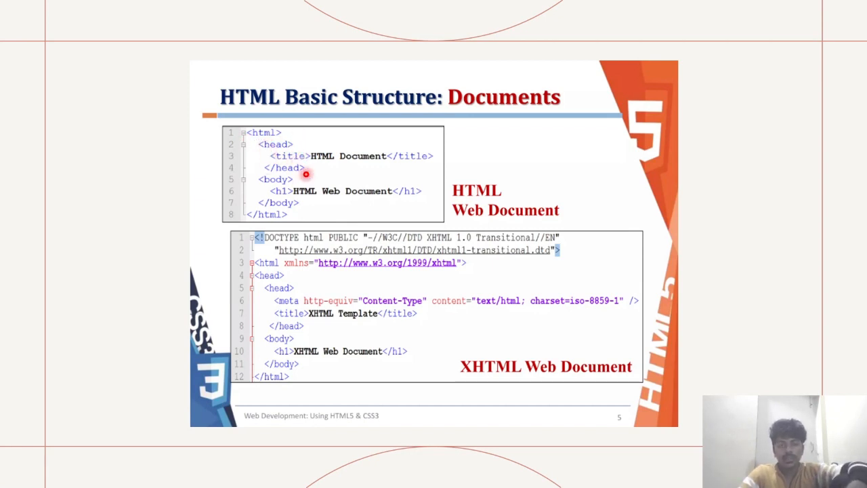
pyautogui.moveTo(366, 156)
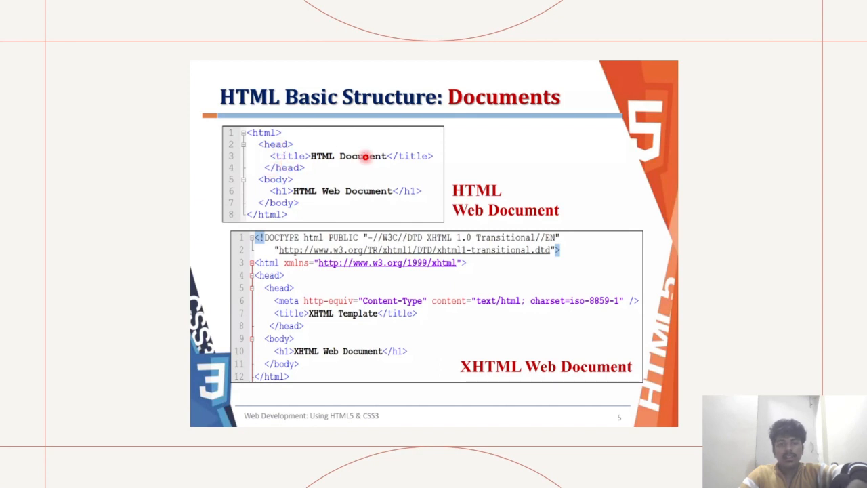
pyautogui.moveTo(412, 151)
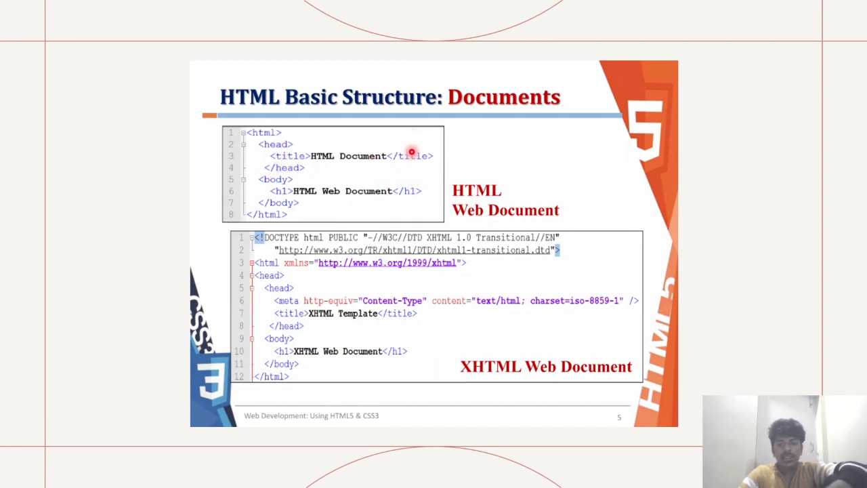
pyautogui.moveTo(417, 151)
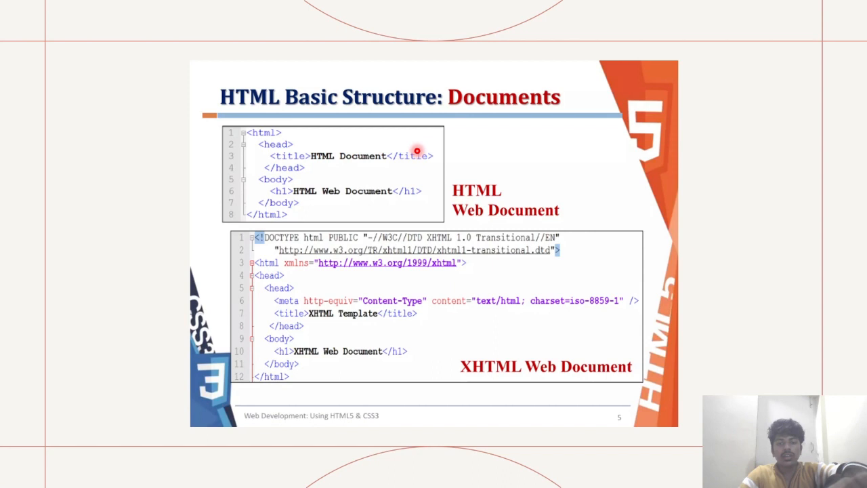
pyautogui.moveTo(279, 191)
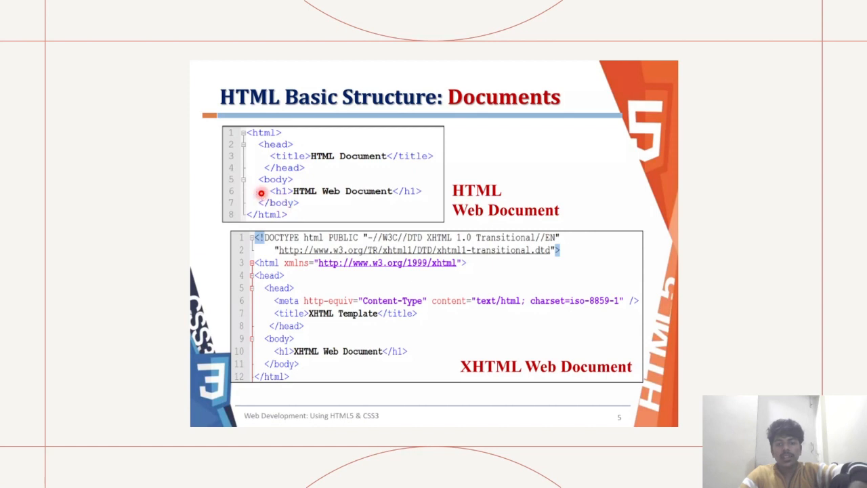
pyautogui.moveTo(417, 206)
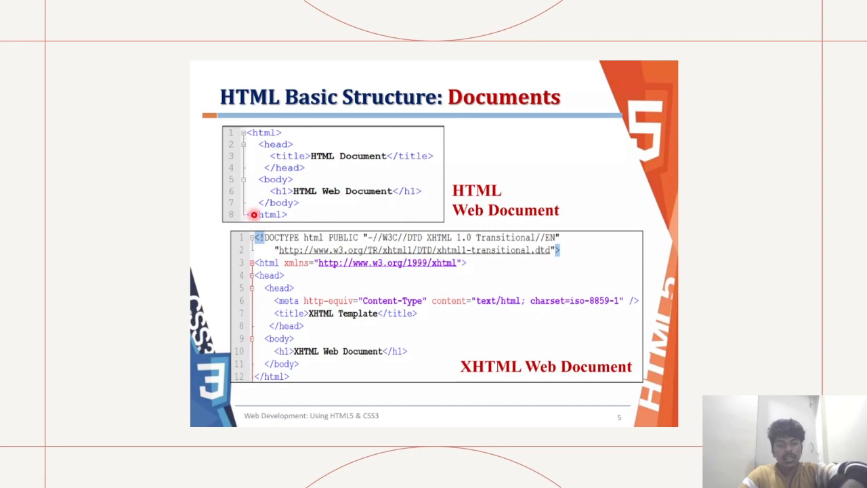
pyautogui.moveTo(283, 153)
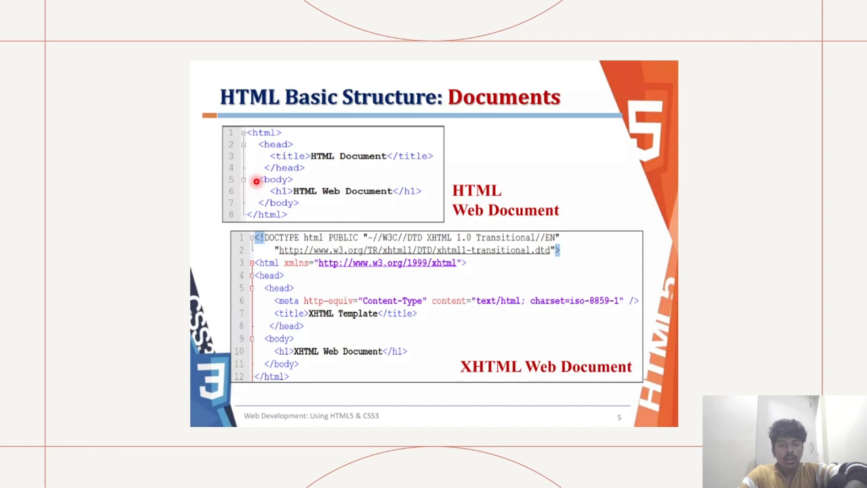
pyautogui.moveTo(252, 228)
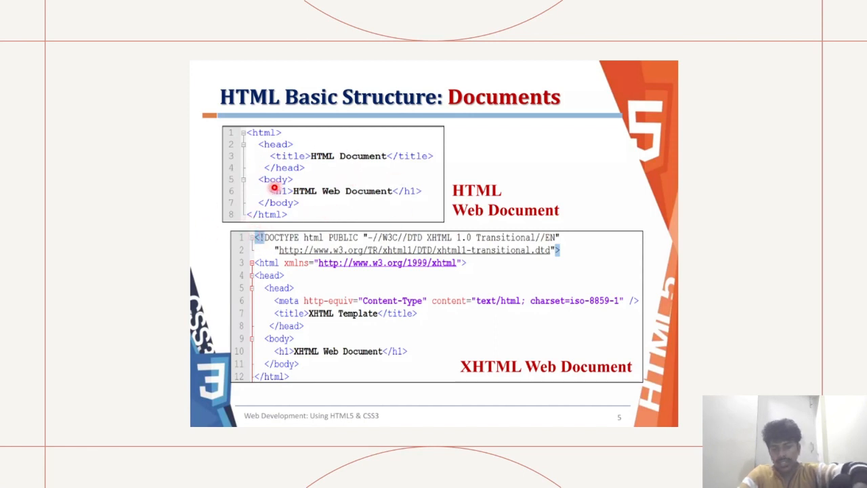
pyautogui.moveTo(304, 254)
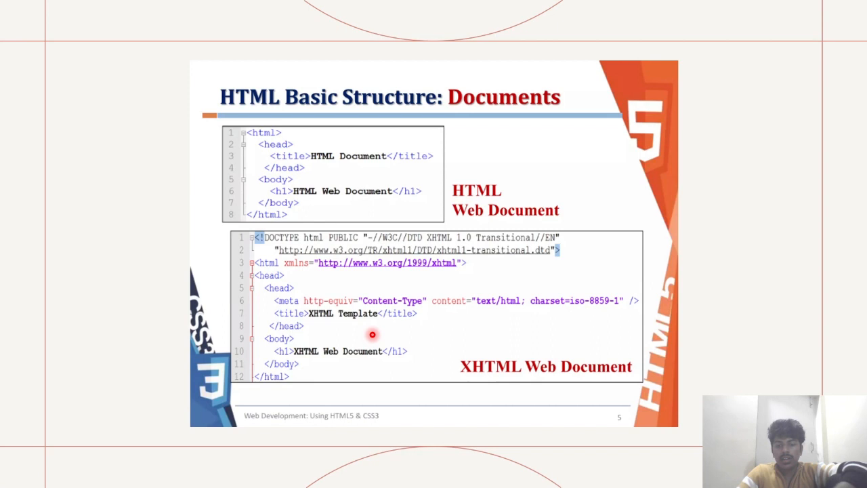
pyautogui.moveTo(275, 272)
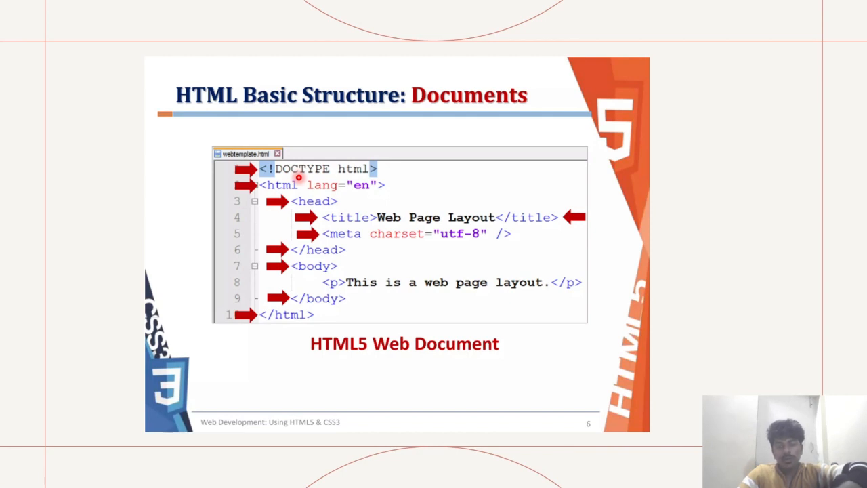
pyautogui.moveTo(274, 208)
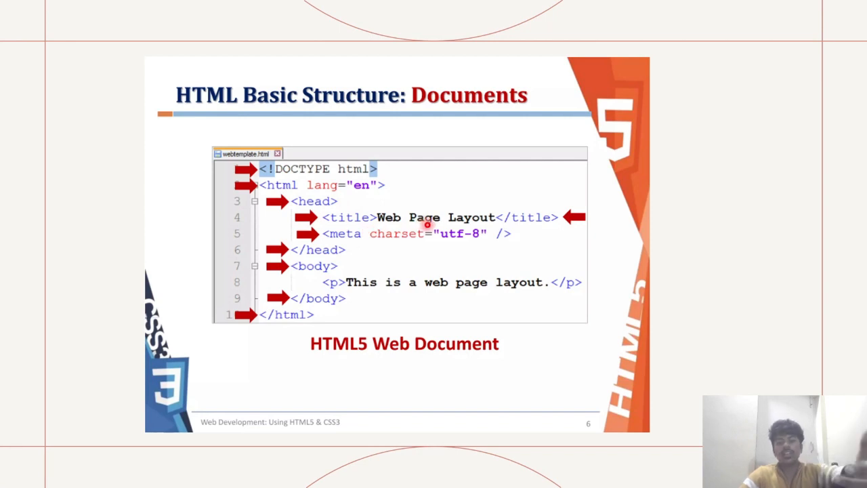
pyautogui.moveTo(404, 239)
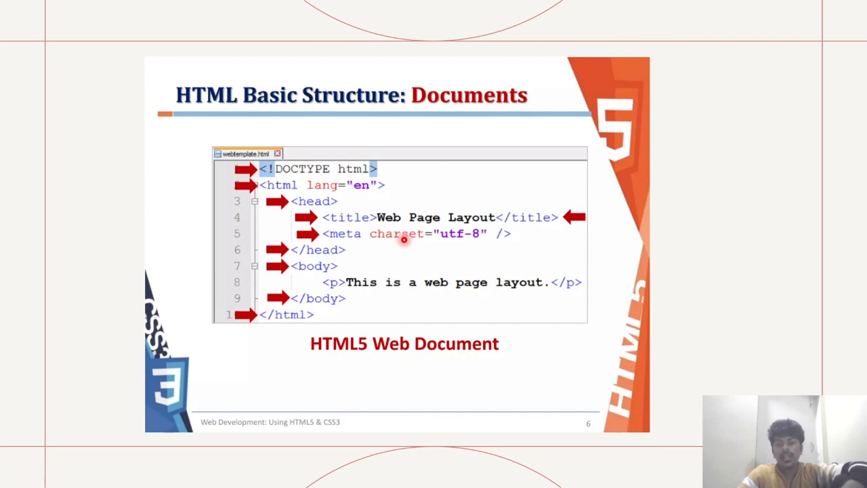
pyautogui.moveTo(453, 244)
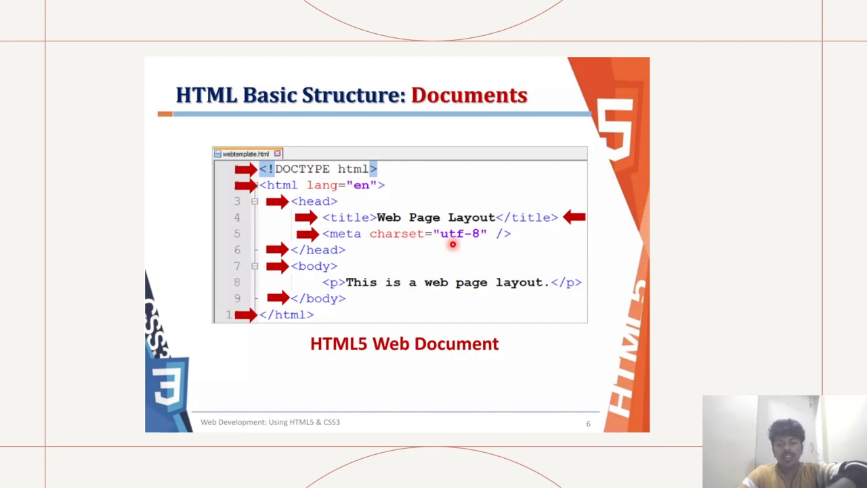
pyautogui.moveTo(315, 264)
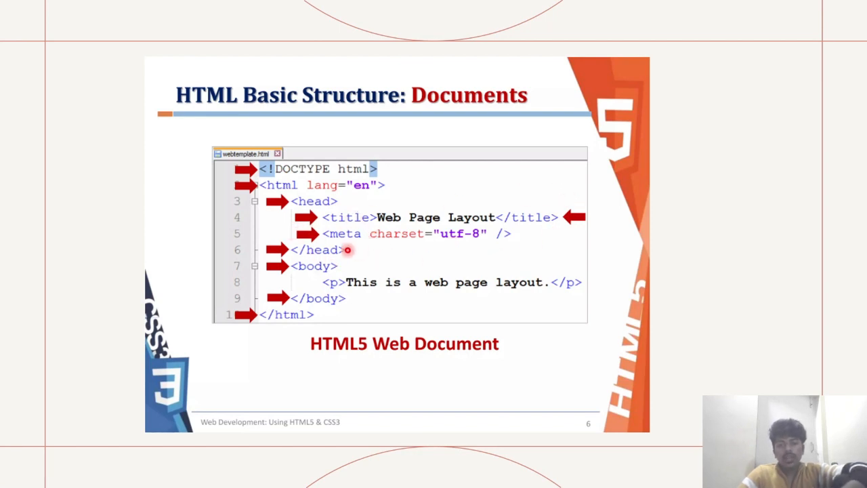
pyautogui.moveTo(420, 233)
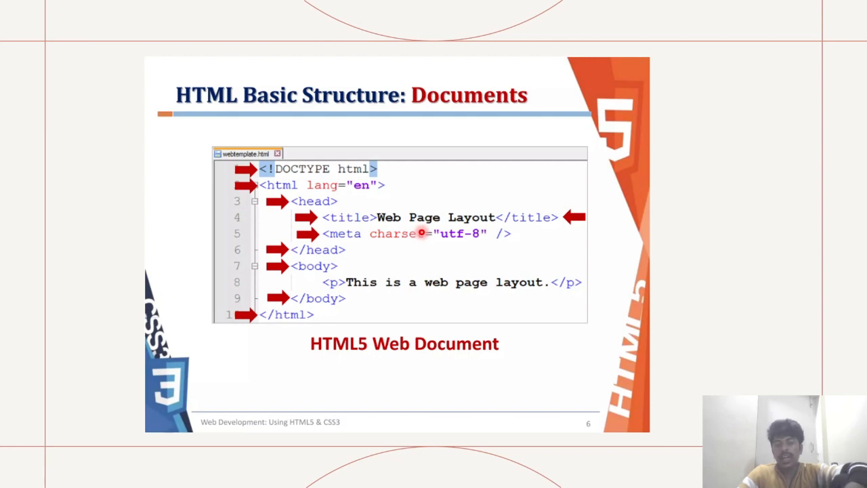
pyautogui.moveTo(477, 266)
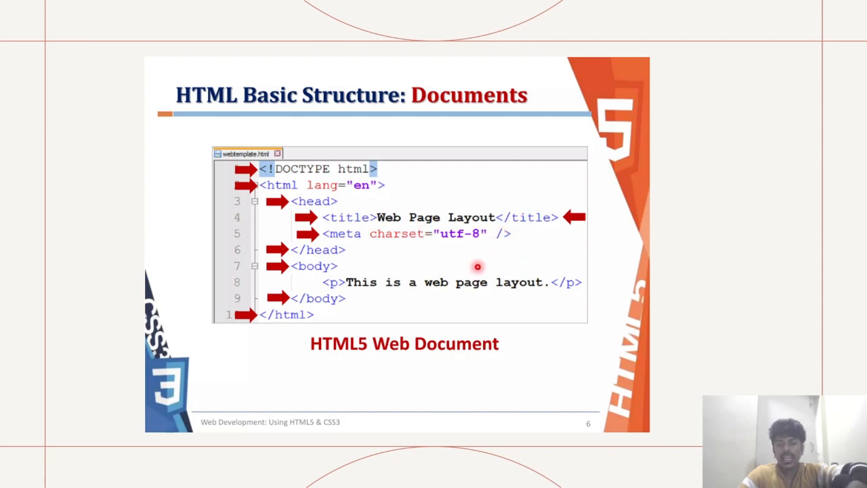
pyautogui.moveTo(523, 231)
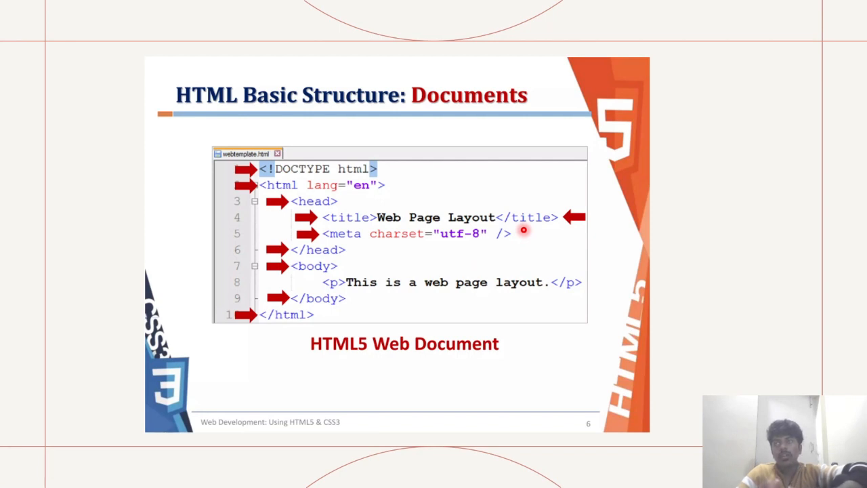
pyautogui.moveTo(337, 265)
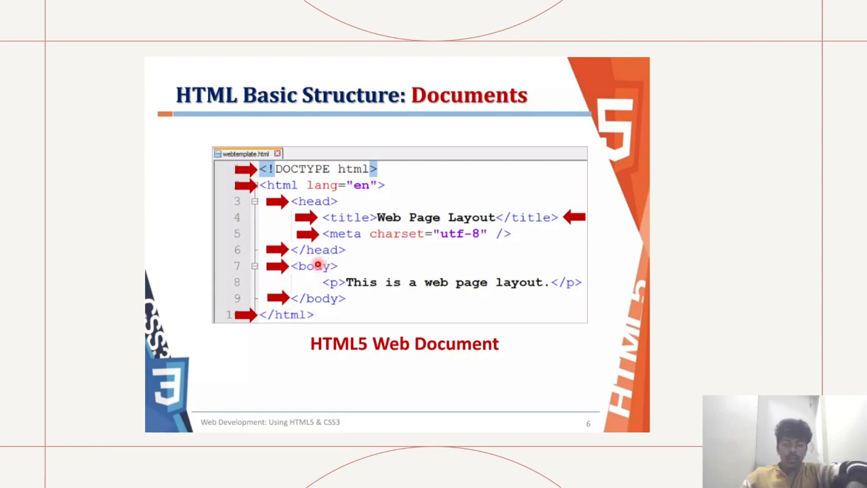
pyautogui.moveTo(349, 293)
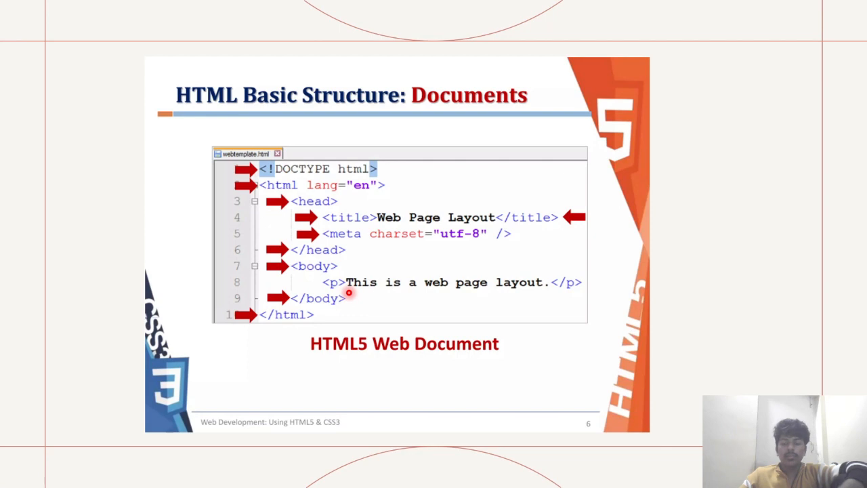
pyautogui.moveTo(377, 307)
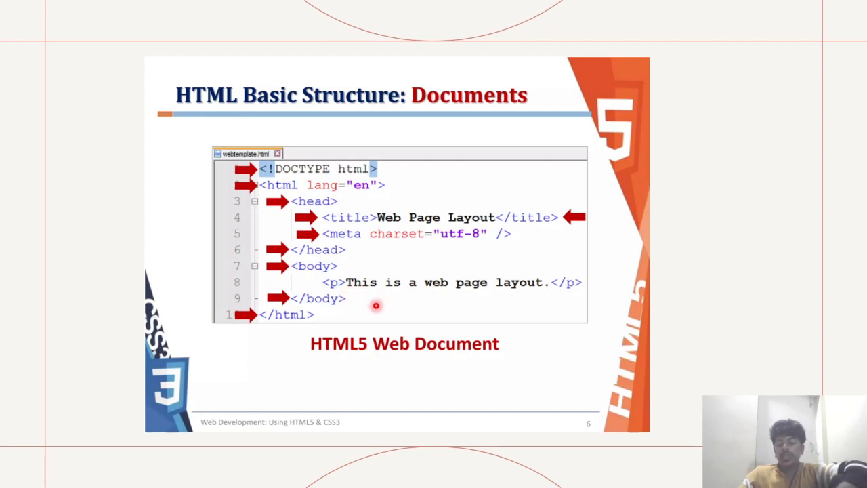
pyautogui.moveTo(575, 278)
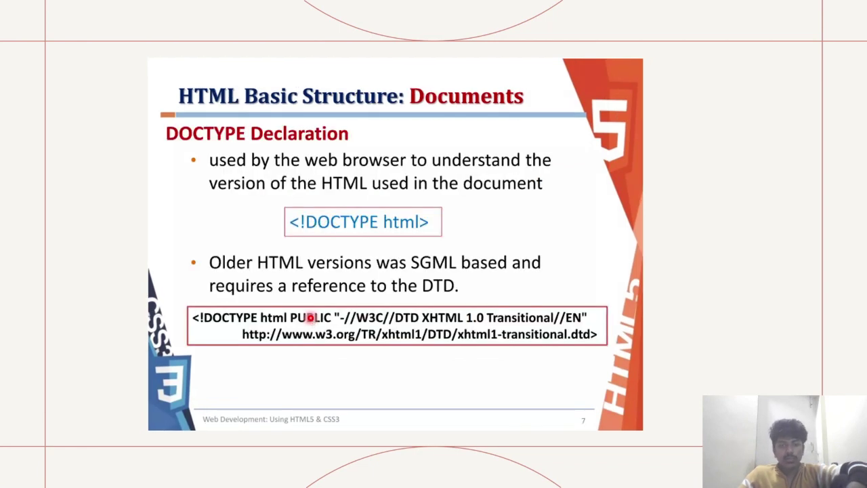
pyautogui.moveTo(290, 179)
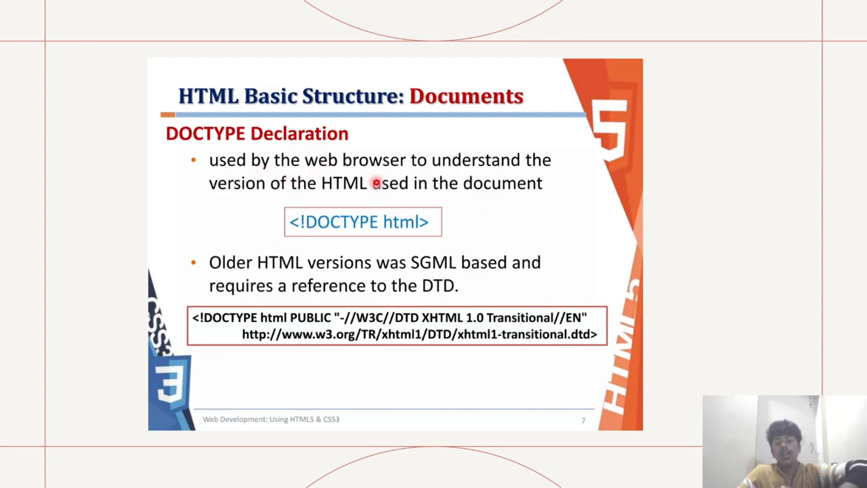
pyautogui.moveTo(365, 241)
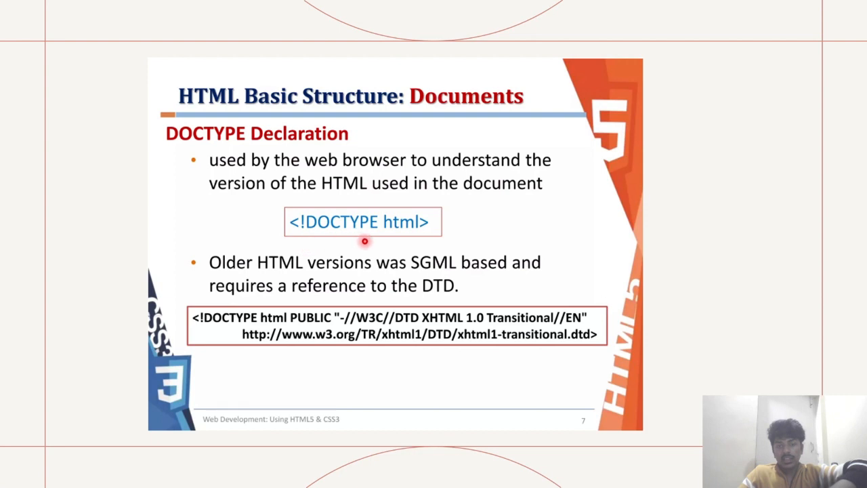
pyautogui.moveTo(445, 233)
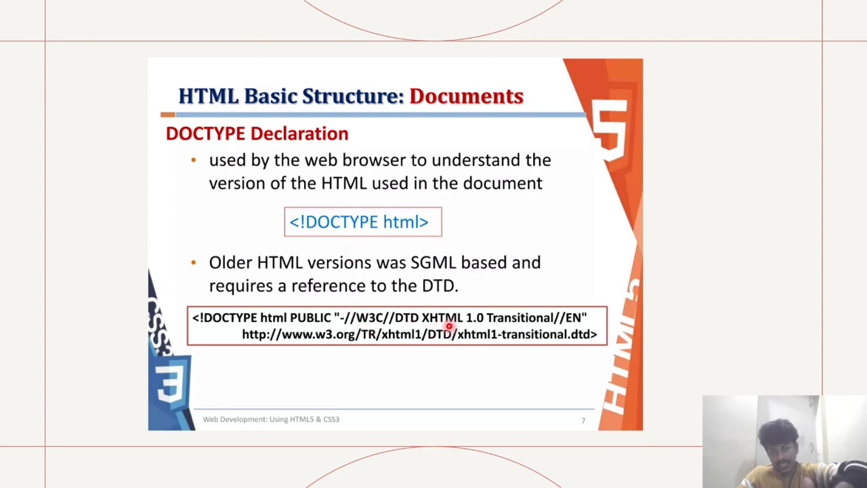
pyautogui.moveTo(512, 334)
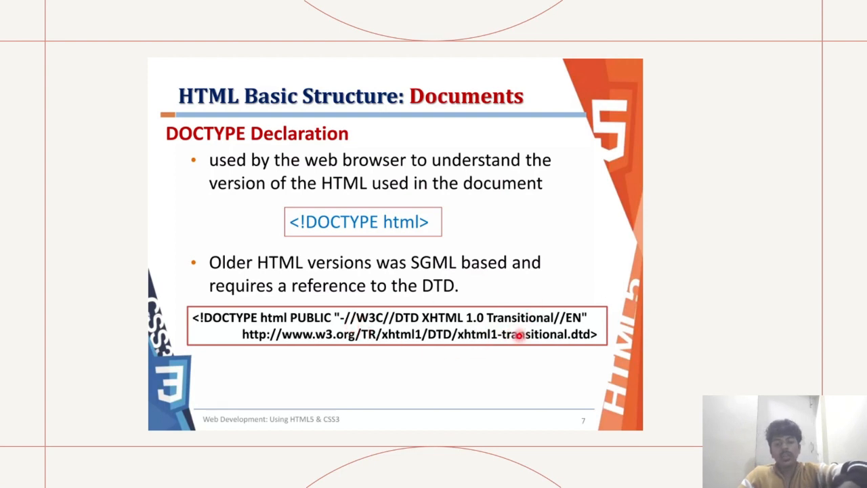
pyautogui.moveTo(439, 336)
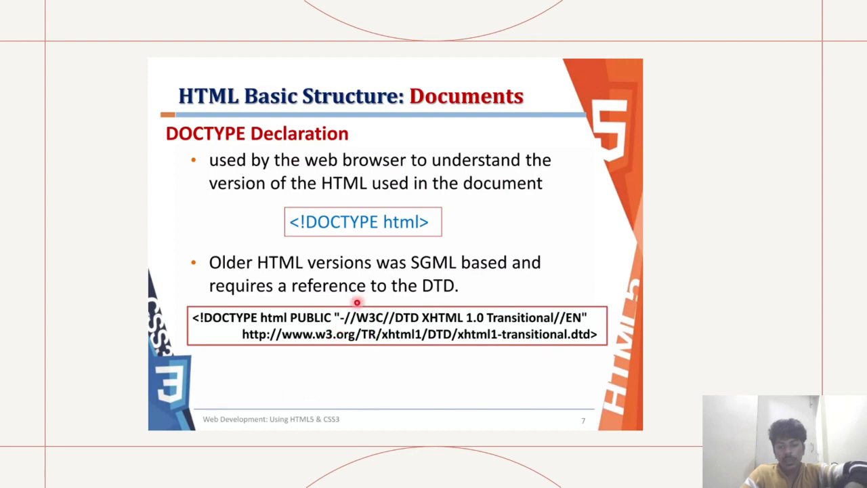
pyautogui.moveTo(488, 336)
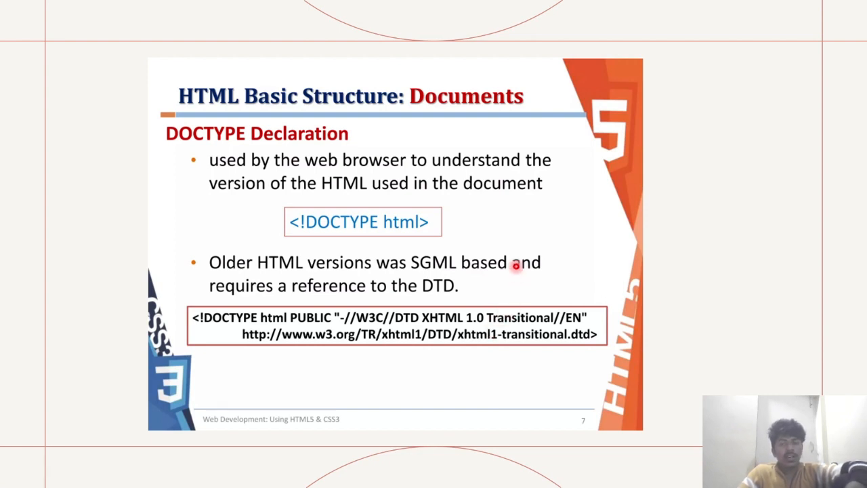
pyautogui.moveTo(455, 198)
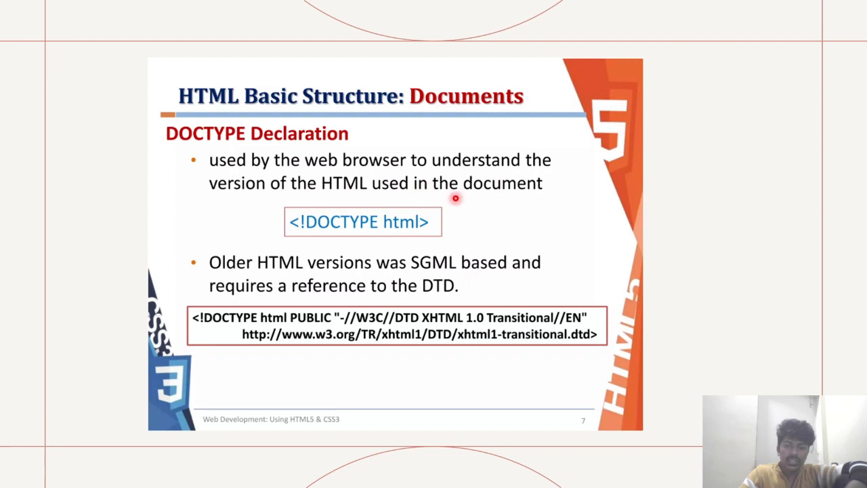
pyautogui.moveTo(423, 213)
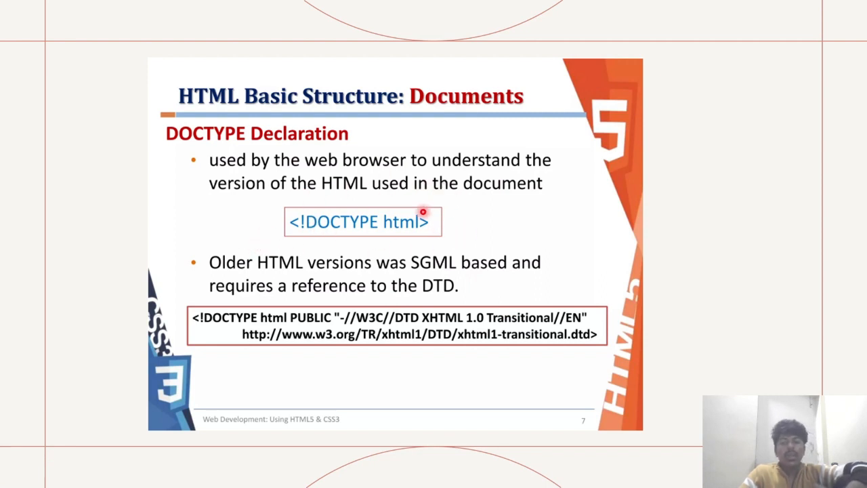